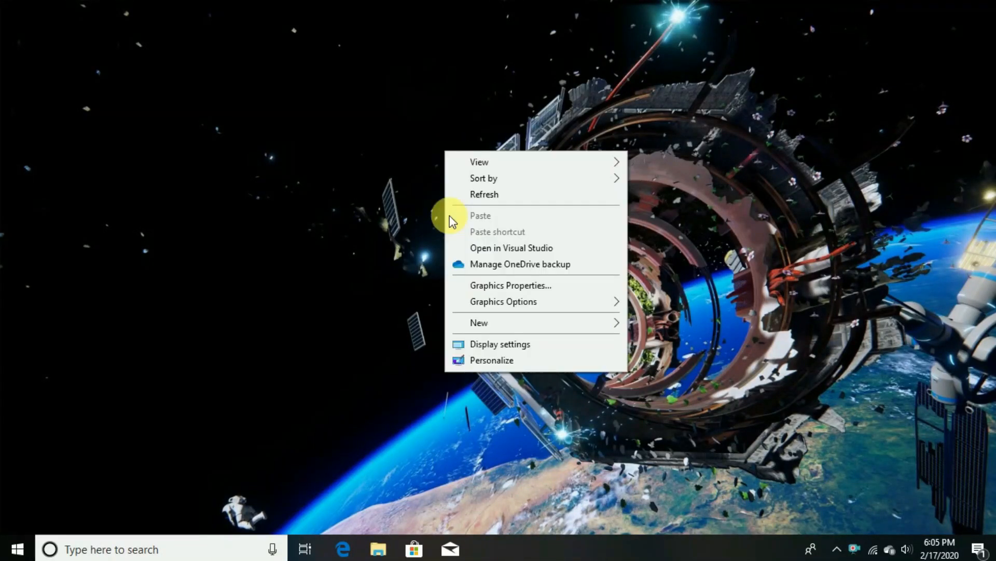
# Refresh the Windows desktop and bring up the Start menu.
pyautogui.click(484, 193)
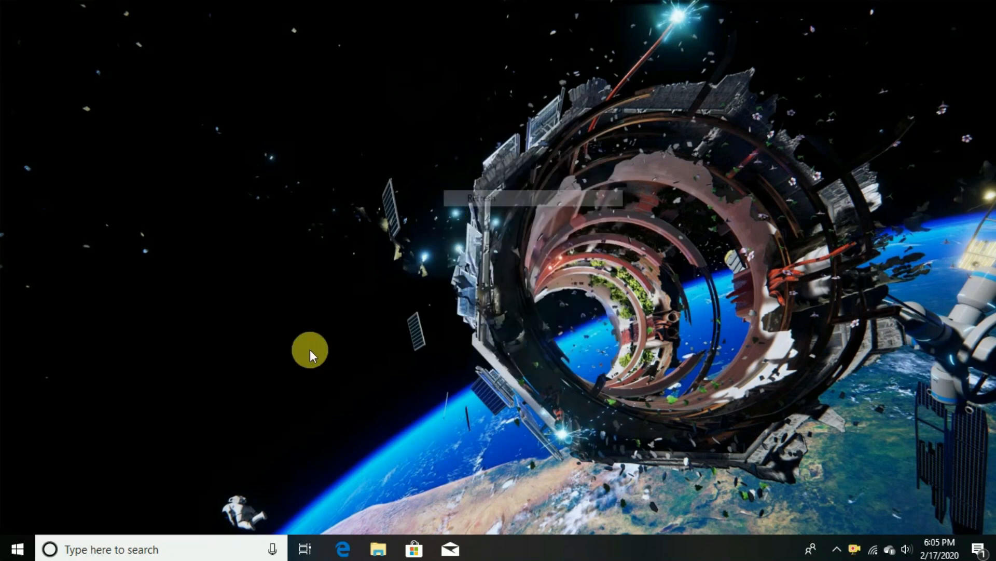
pyautogui.click(16, 548)
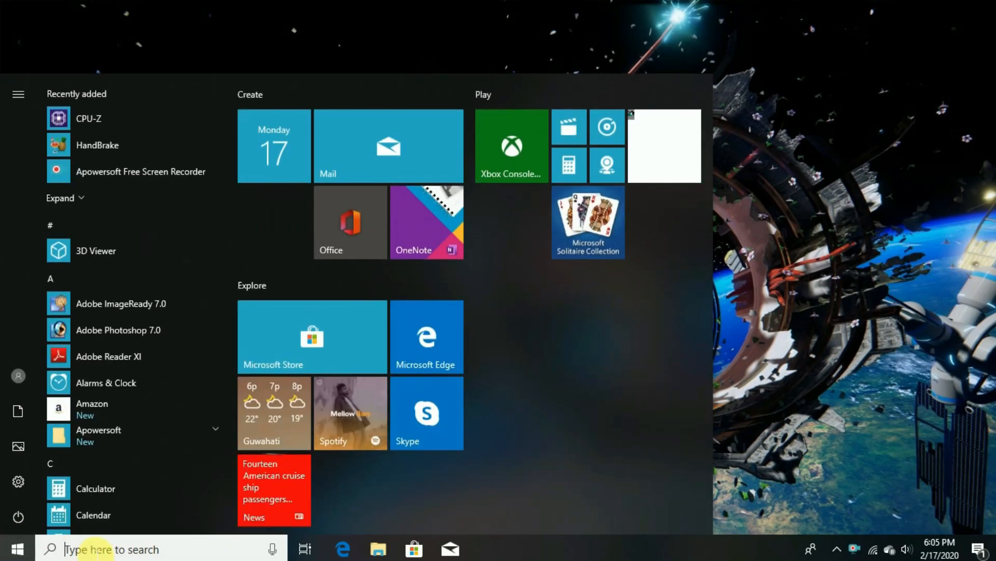
# Search the Start menu for 'cro' and launch Google Chrome.
pyautogui.write('crome')
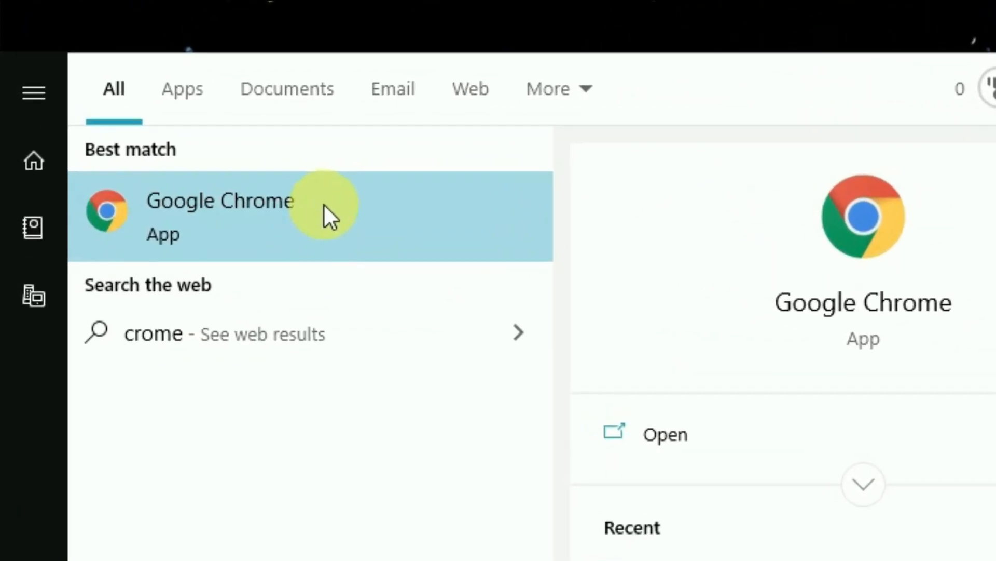
pyautogui.click(219, 216)
pyautogui.write('tra')
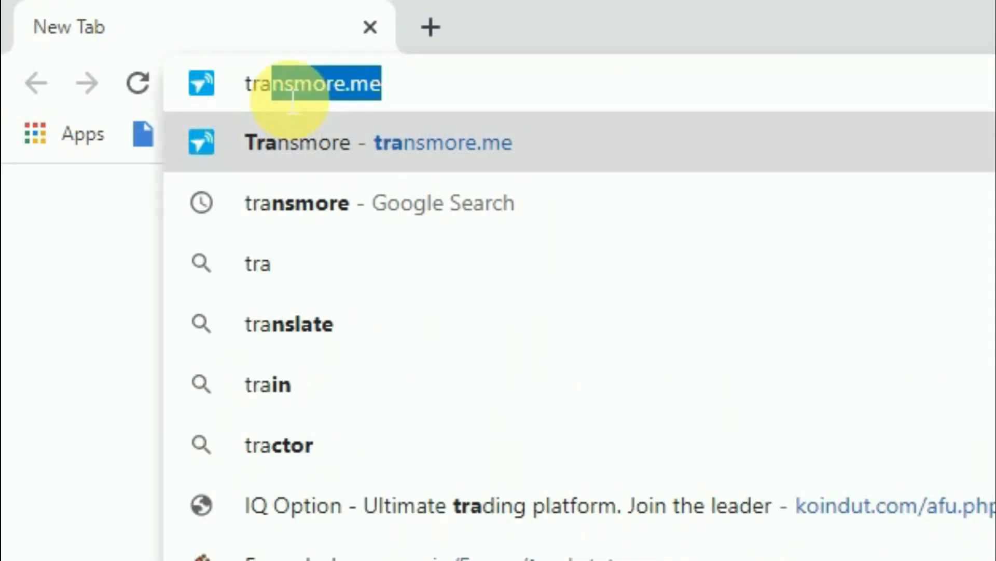
# Load transmore.me from the Chrome address bar suggestion.
pyautogui.write('n')
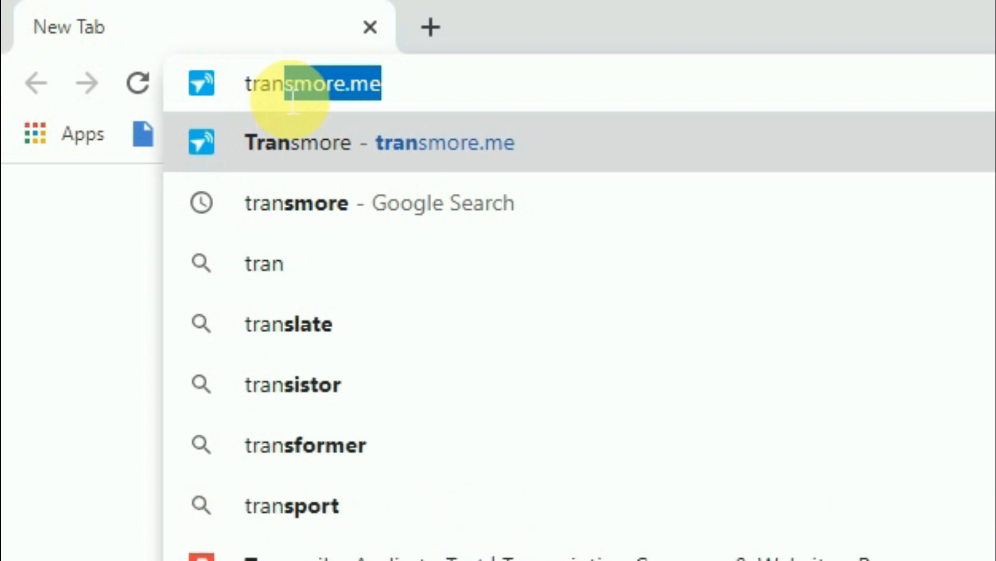
pyautogui.write('more.me')
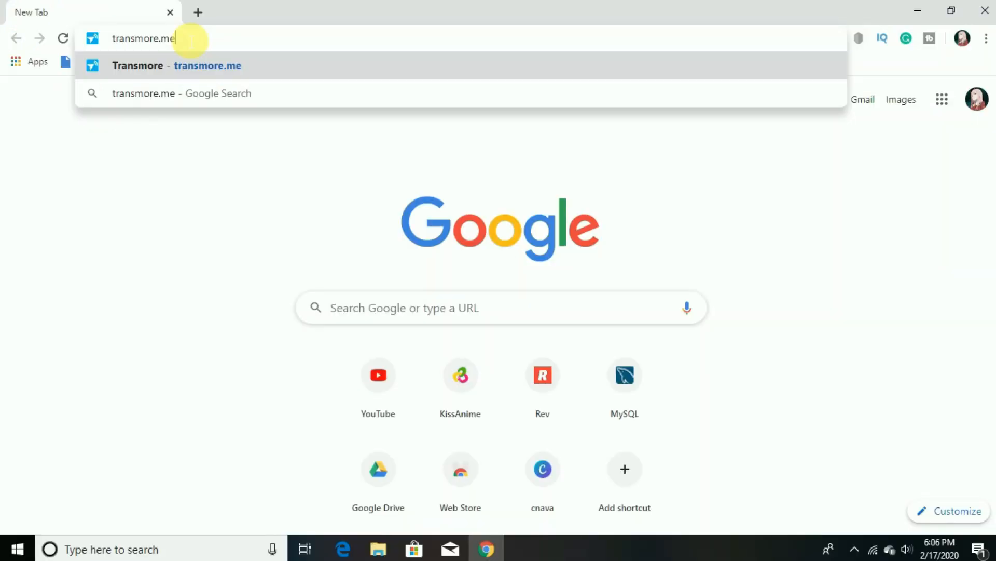
pyautogui.click(176, 65)
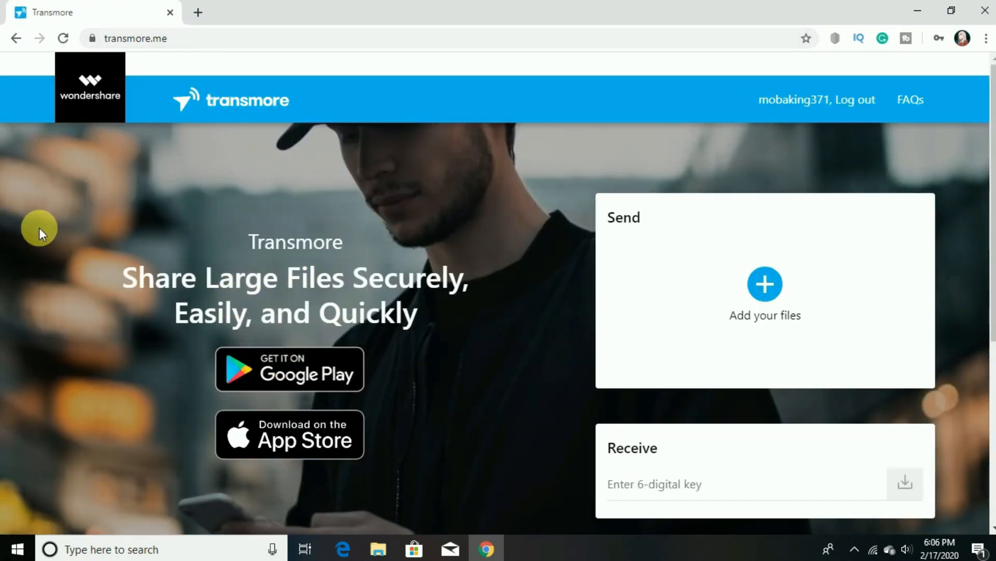
pyautogui.scroll(-3)
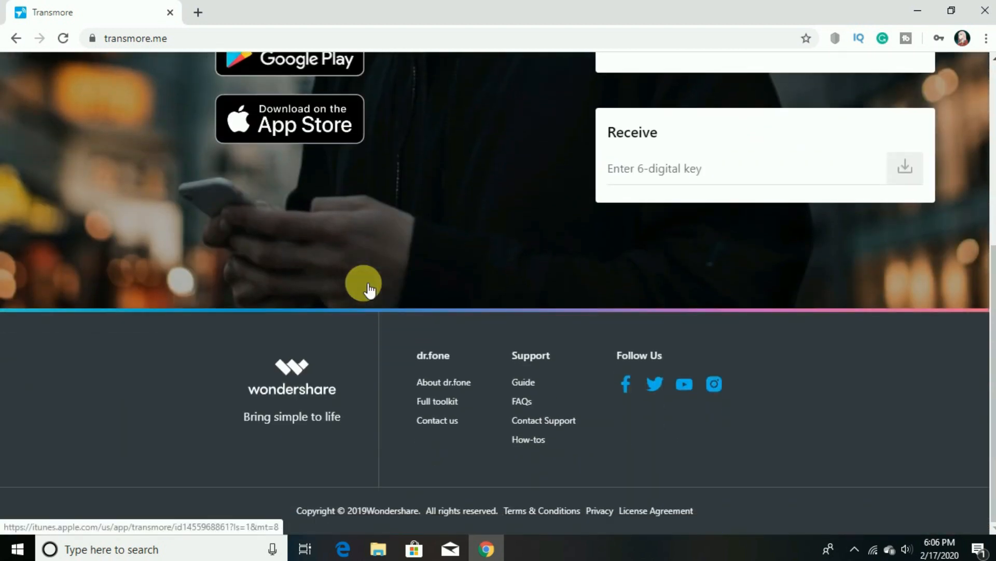
pyautogui.scroll(3)
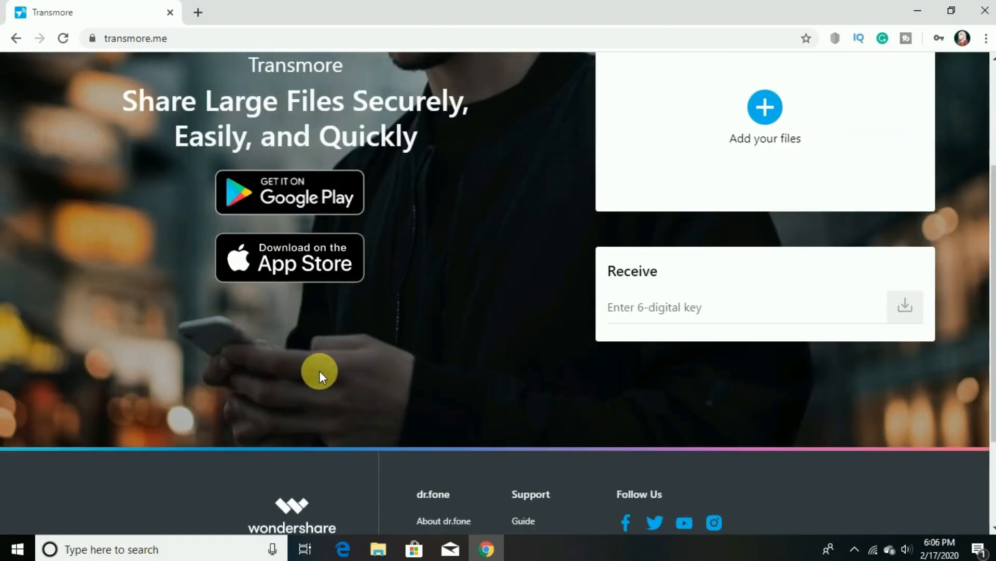
pyautogui.scroll(3)
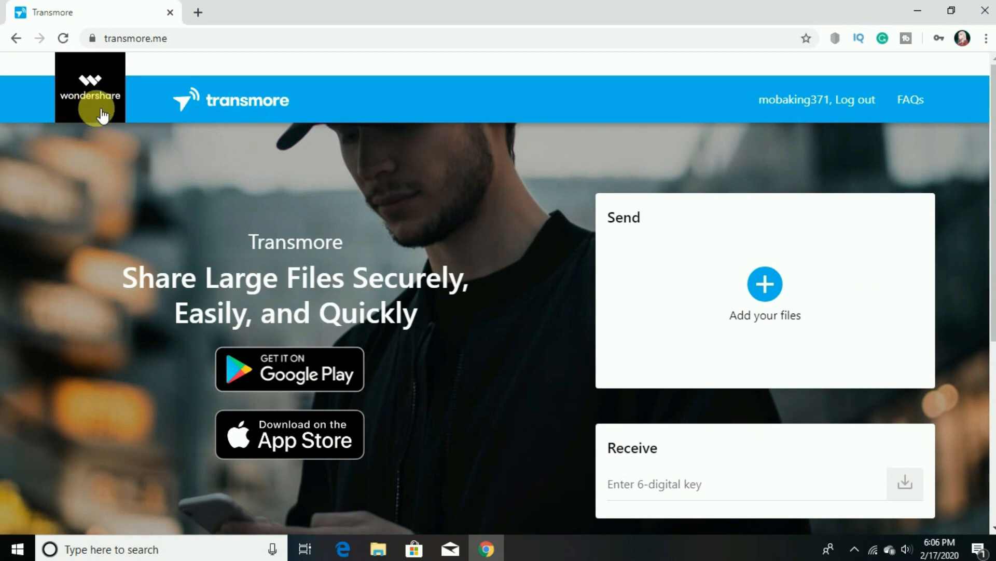
pyautogui.moveTo(436, 437)
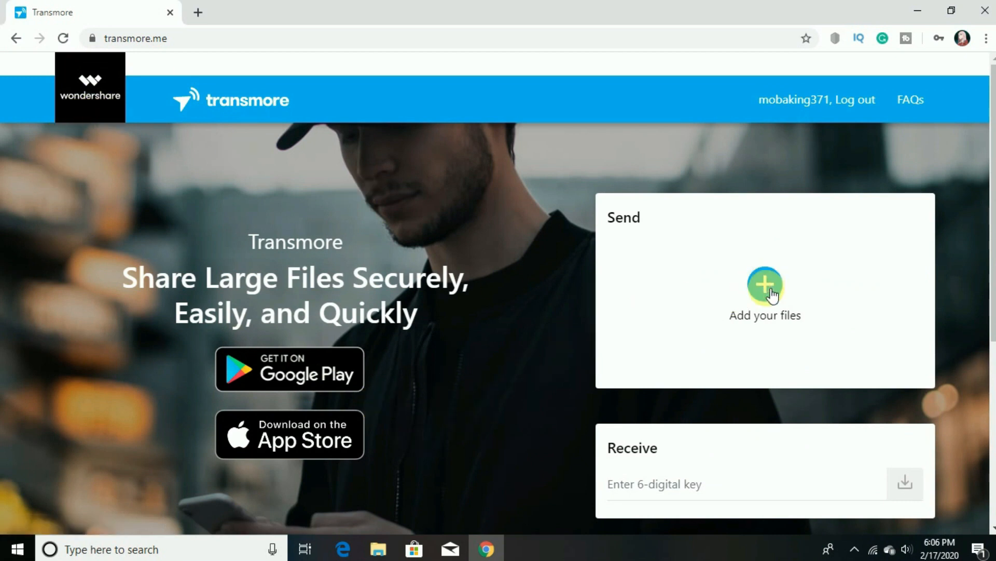
pyautogui.moveTo(779, 296)
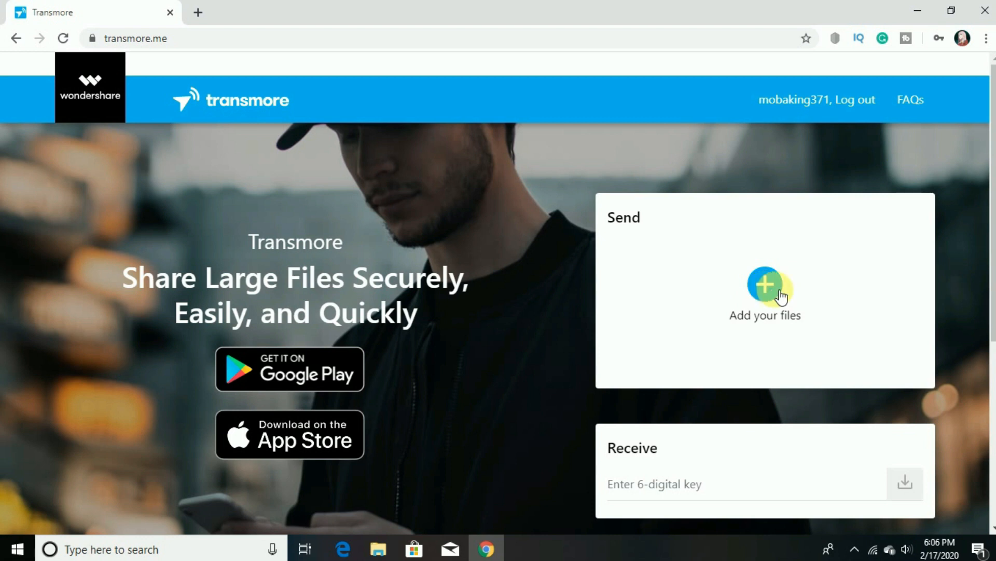
# Add 186244.jpg from Downloads and send it to get a 6-digit key.
pyautogui.click(765, 287)
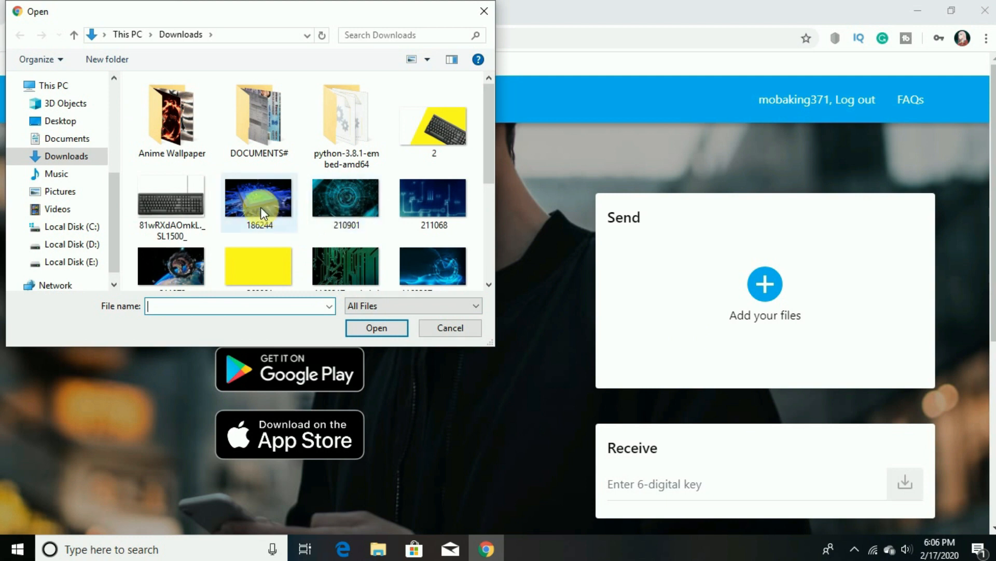
pyautogui.click(258, 202)
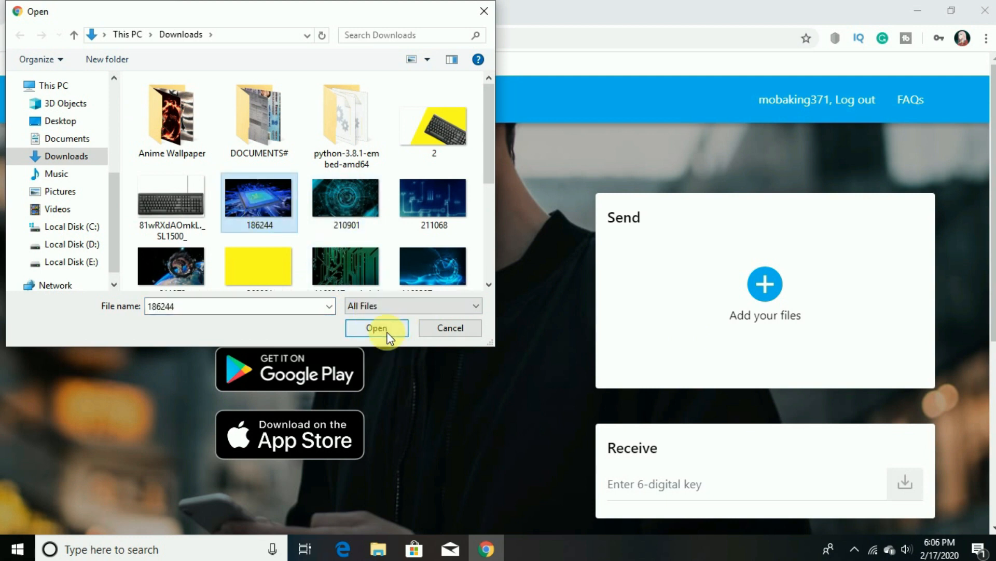
pyautogui.click(377, 328)
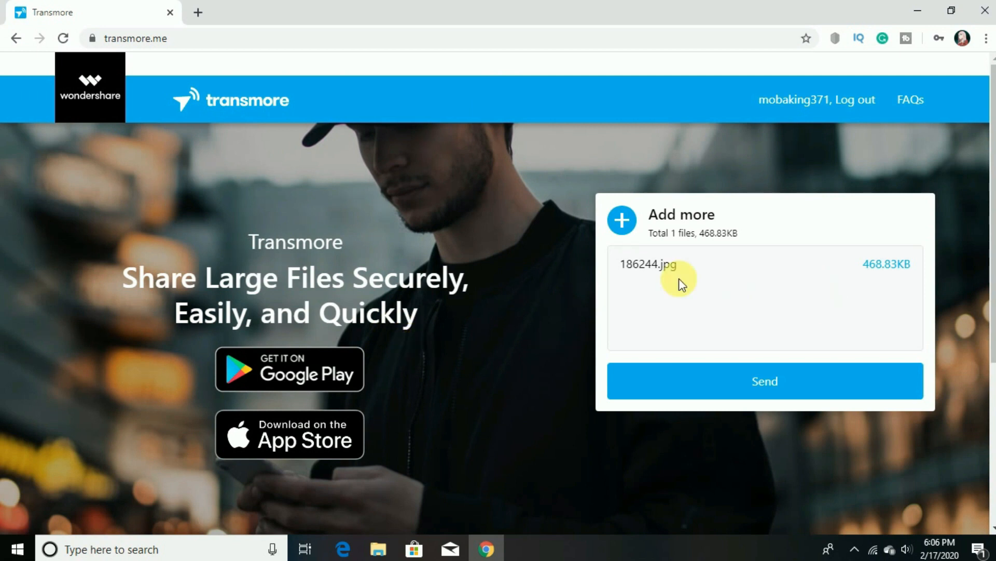
pyautogui.click(764, 380)
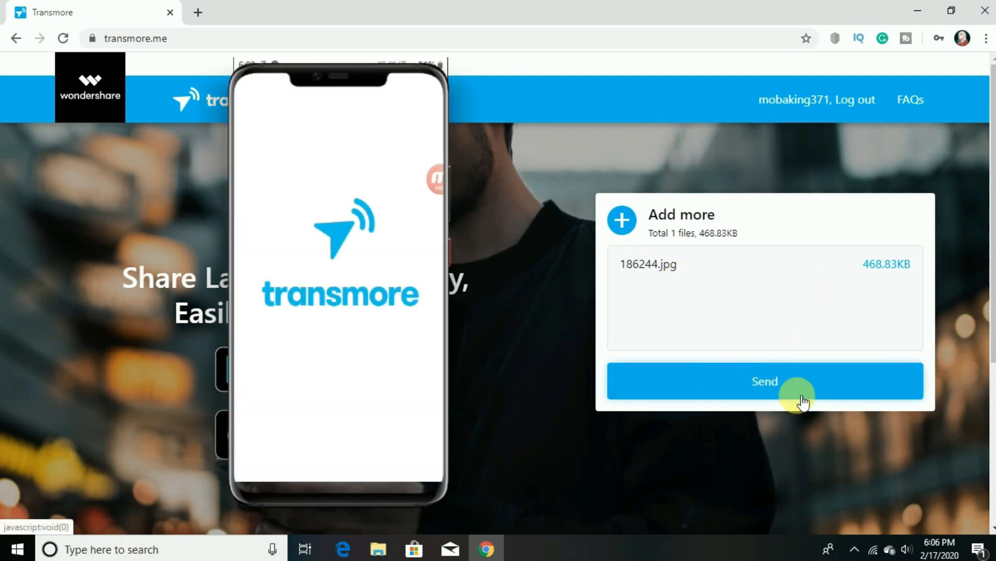
pyautogui.click(765, 380)
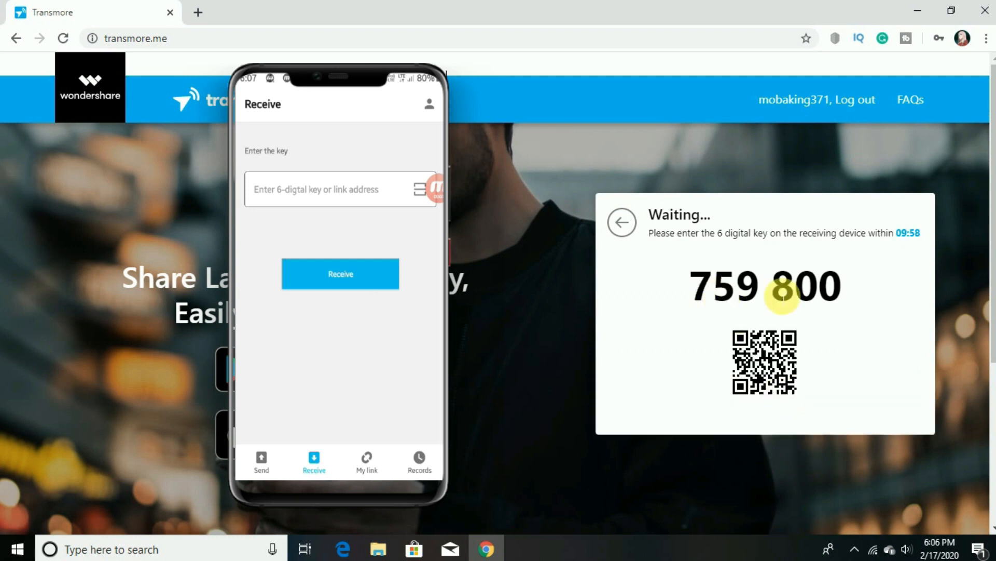
# Enter key 759800 on the phone, receive the file, and accept the data warning.
pyautogui.click(330, 190)
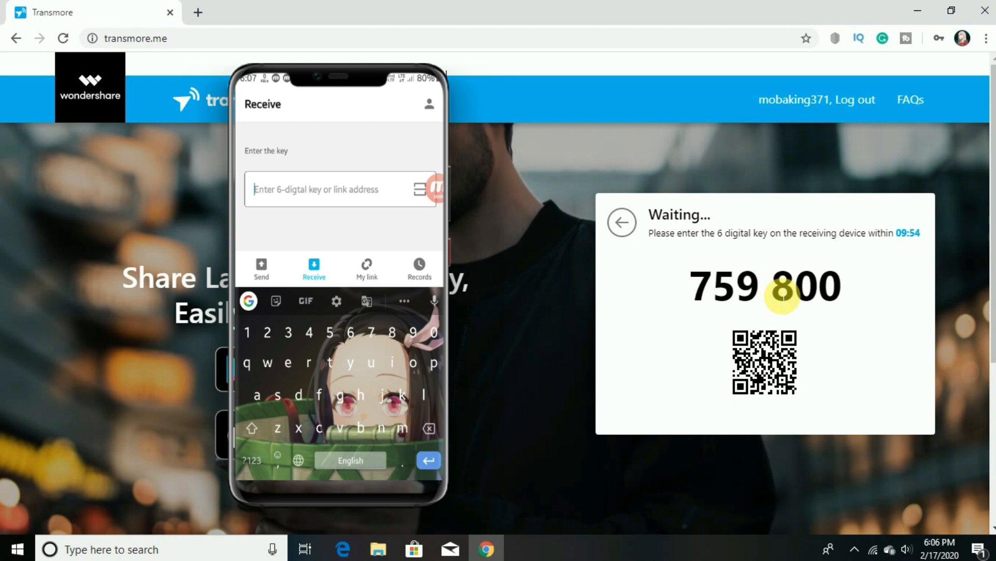
pyautogui.write('759')
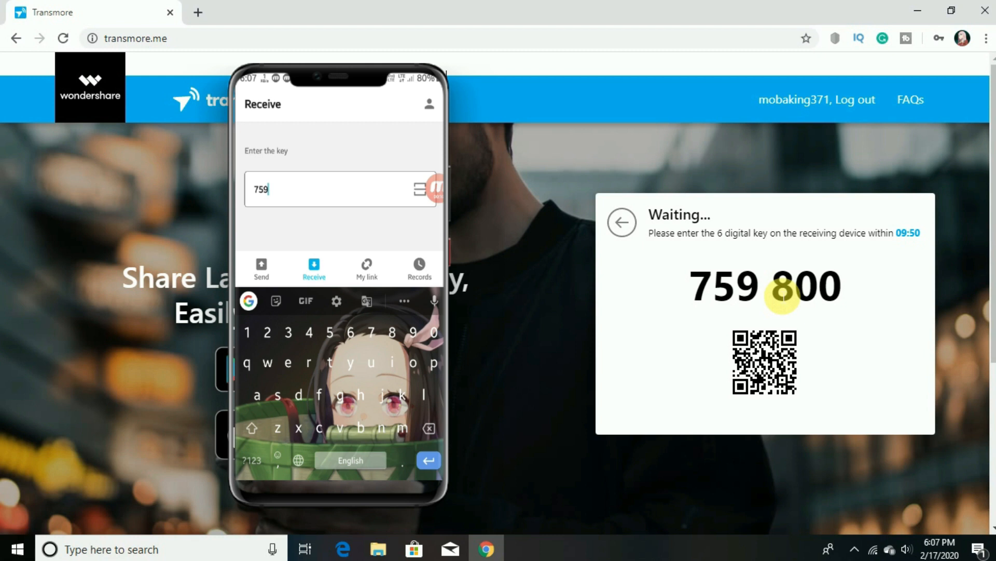
pyautogui.write('800')
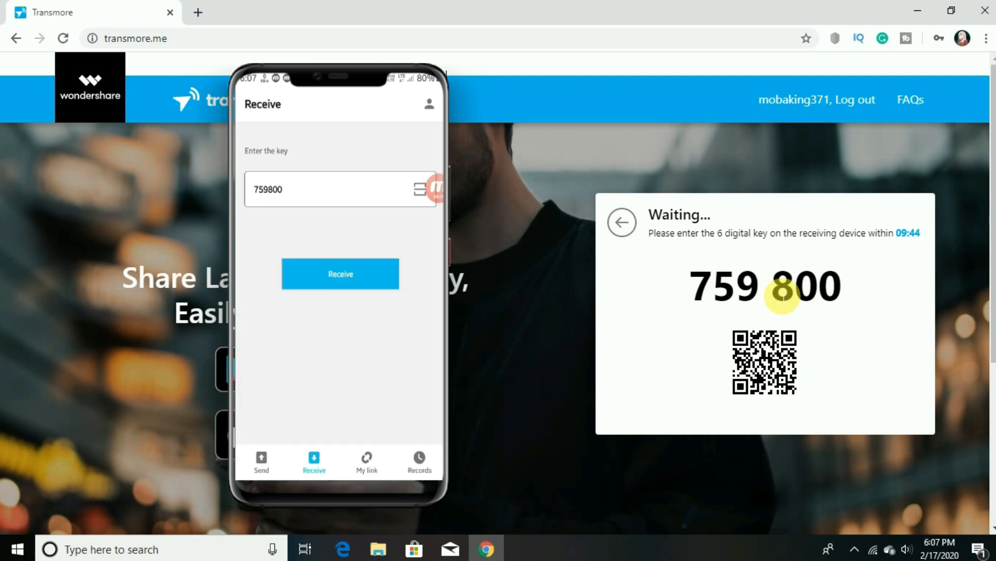
pyautogui.click(340, 274)
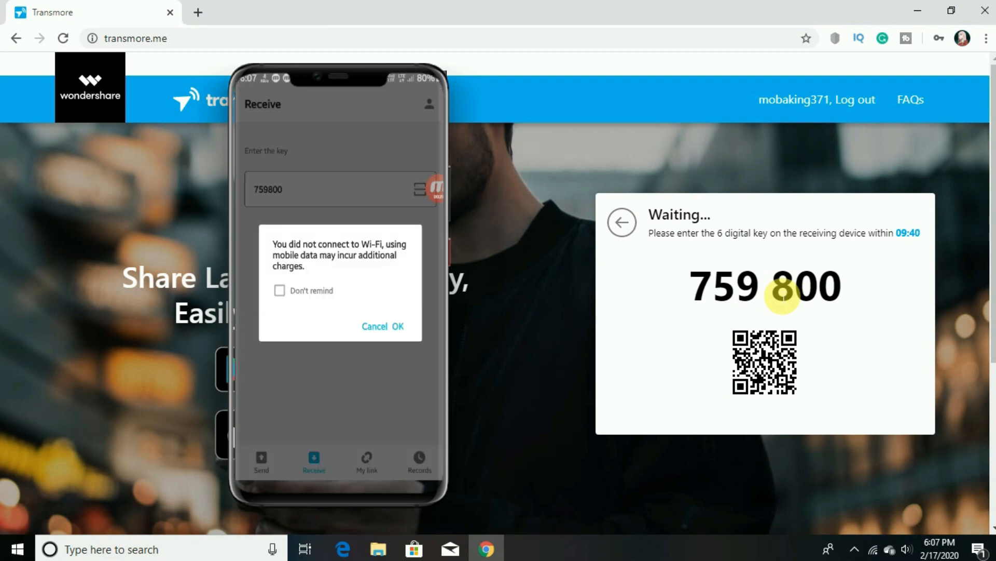
pyautogui.click(398, 327)
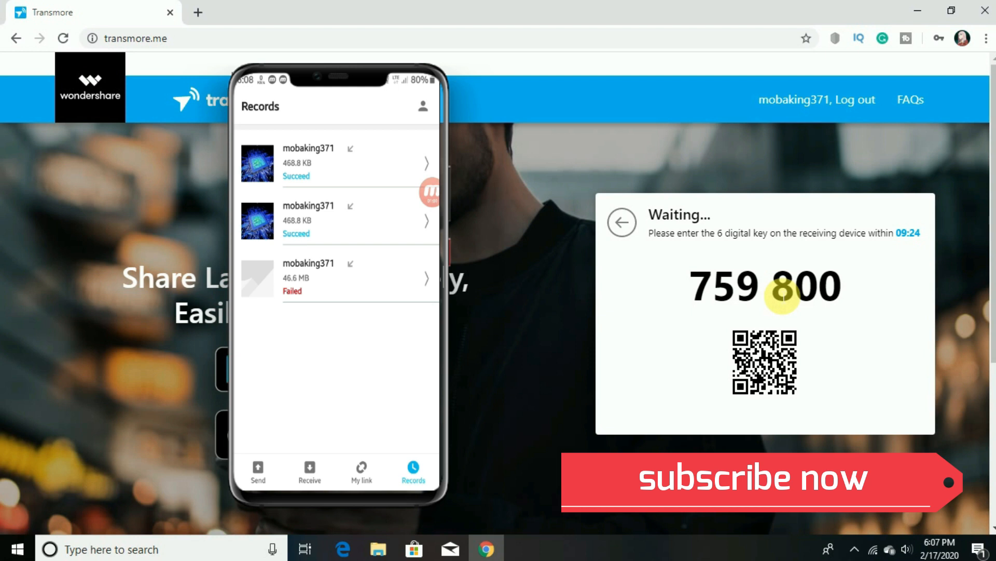
# Confirm the send succeeded to samsung SM-J701F and finish with Done.
pyautogui.click(337, 162)
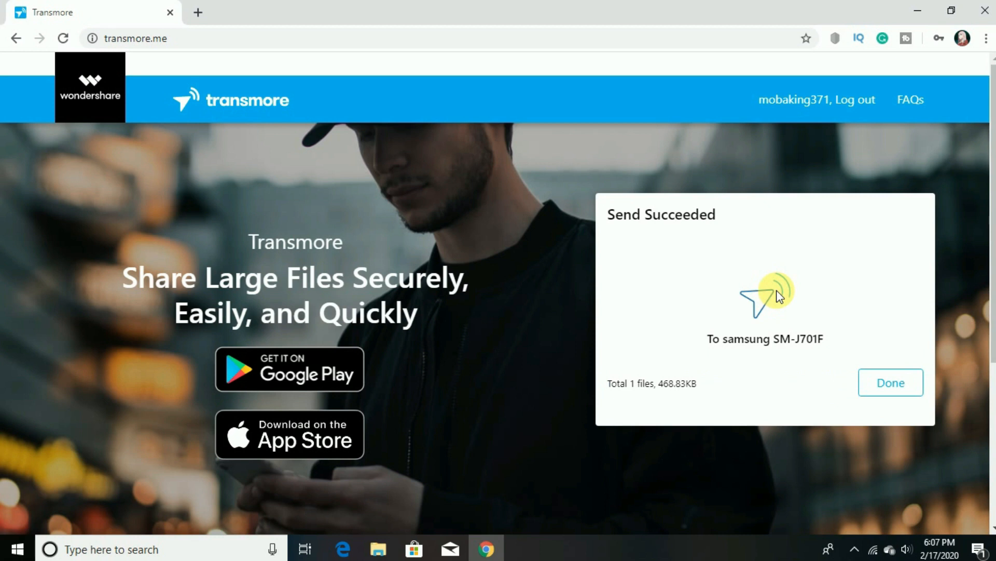
pyautogui.click(890, 382)
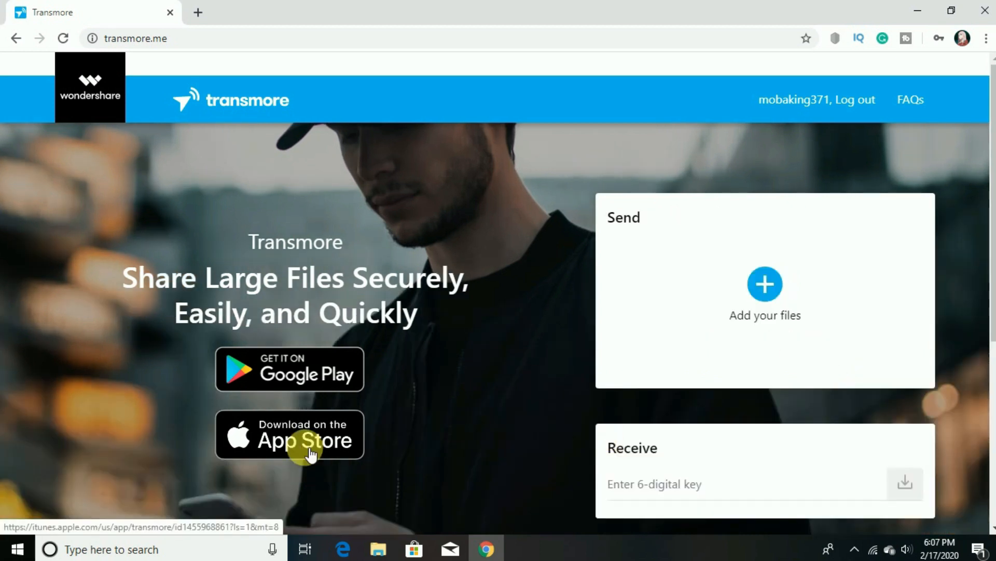